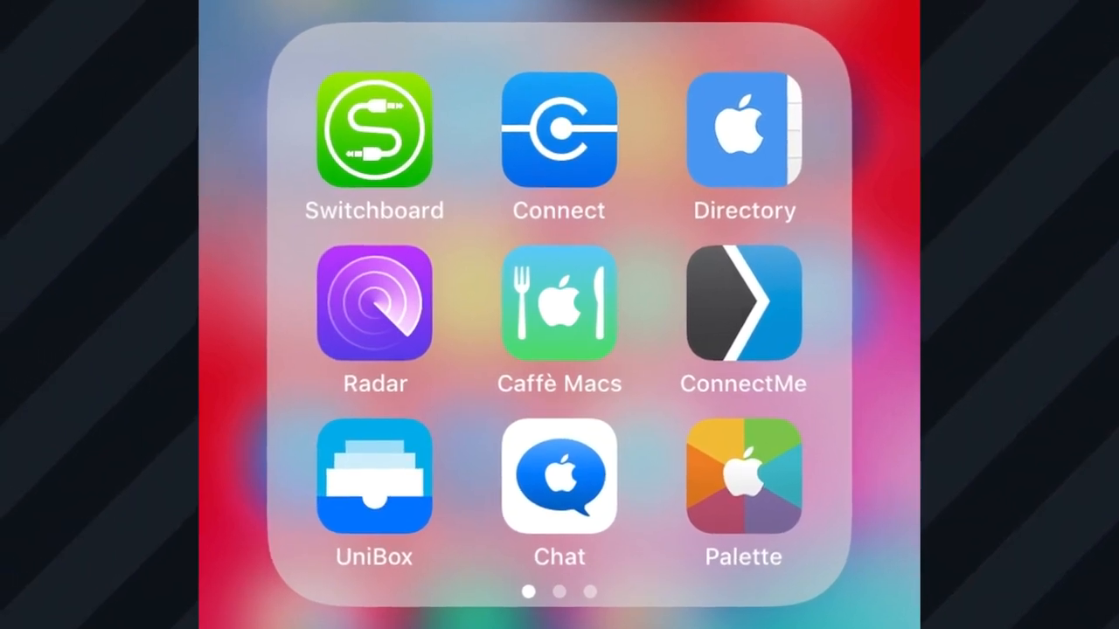
{"action": "left_click", "coordinate": [559, 130]}
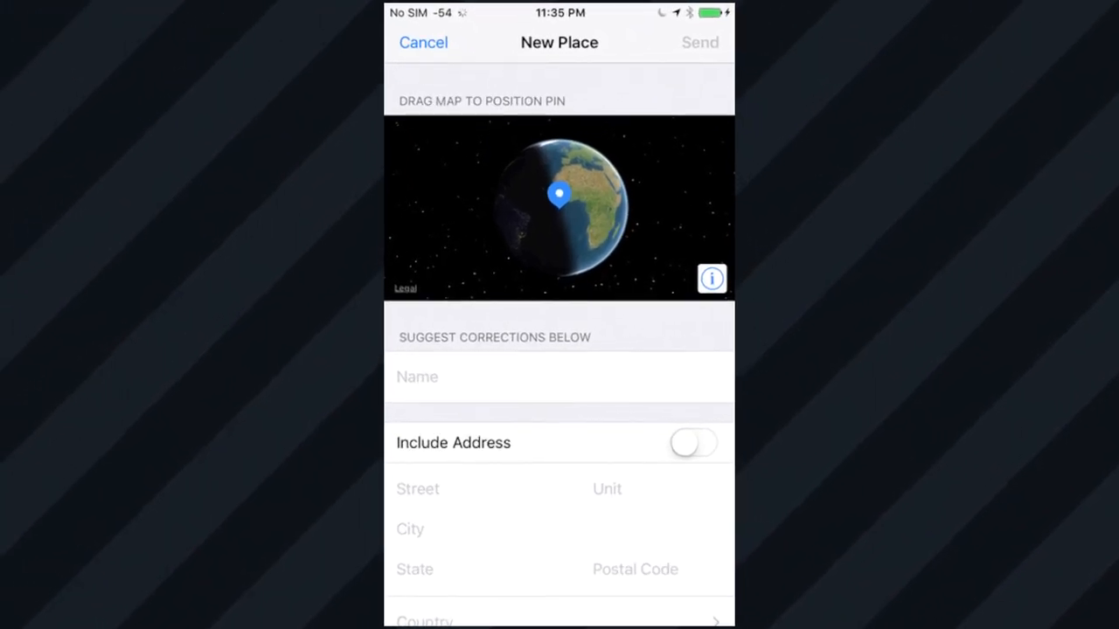
{"action": "left_click", "coordinate": [424, 42]}
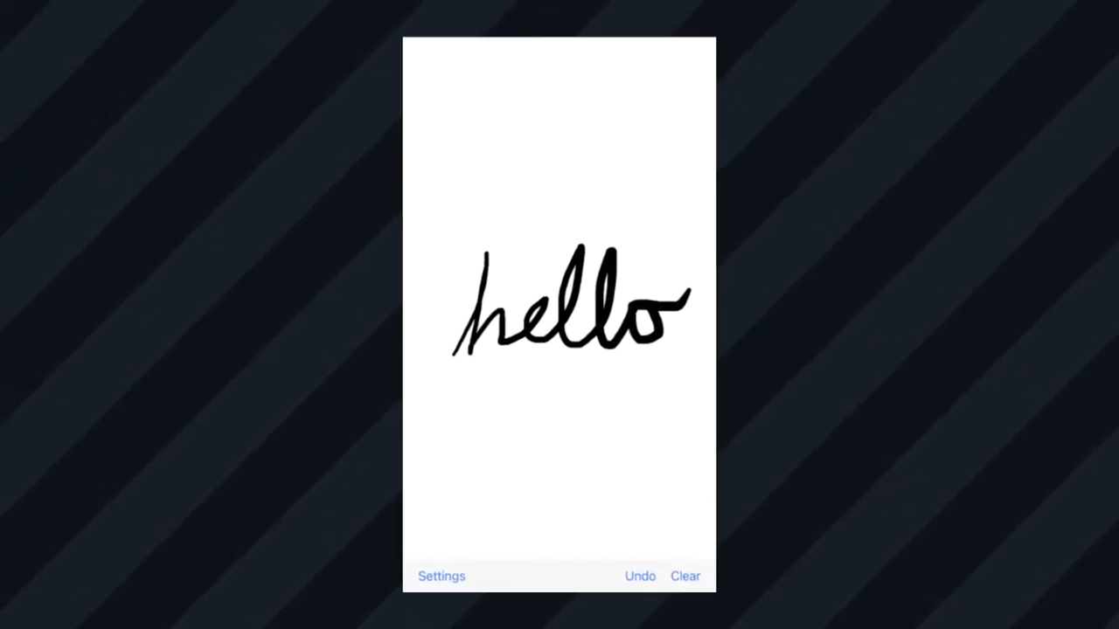
{"action": "left_click", "coordinate": [440, 577]}
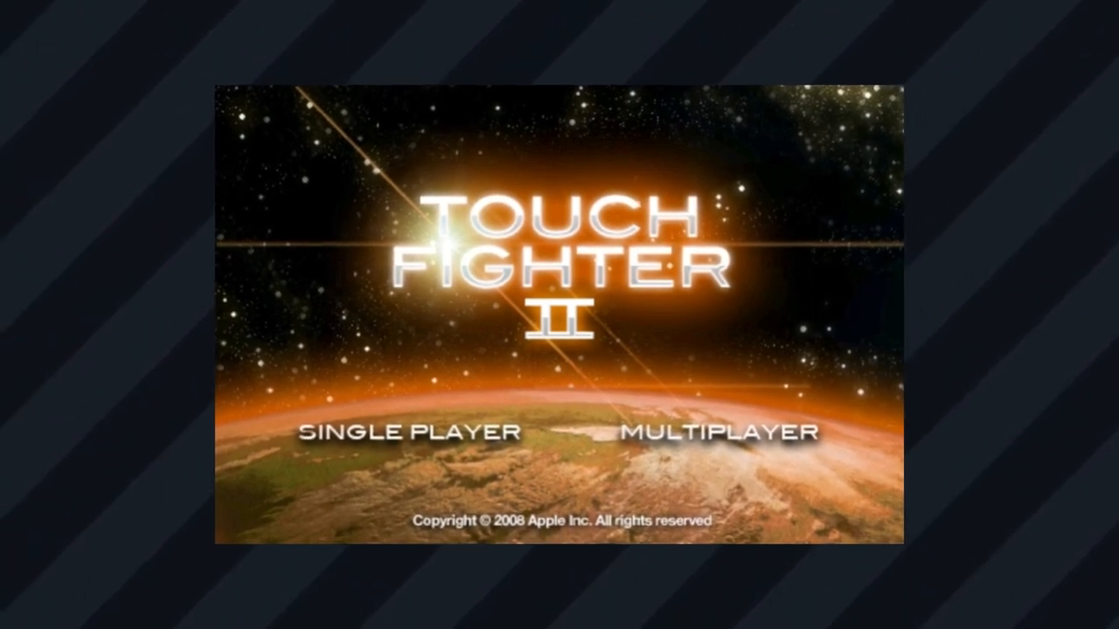
{"action": "left_click", "coordinate": [407, 432]}
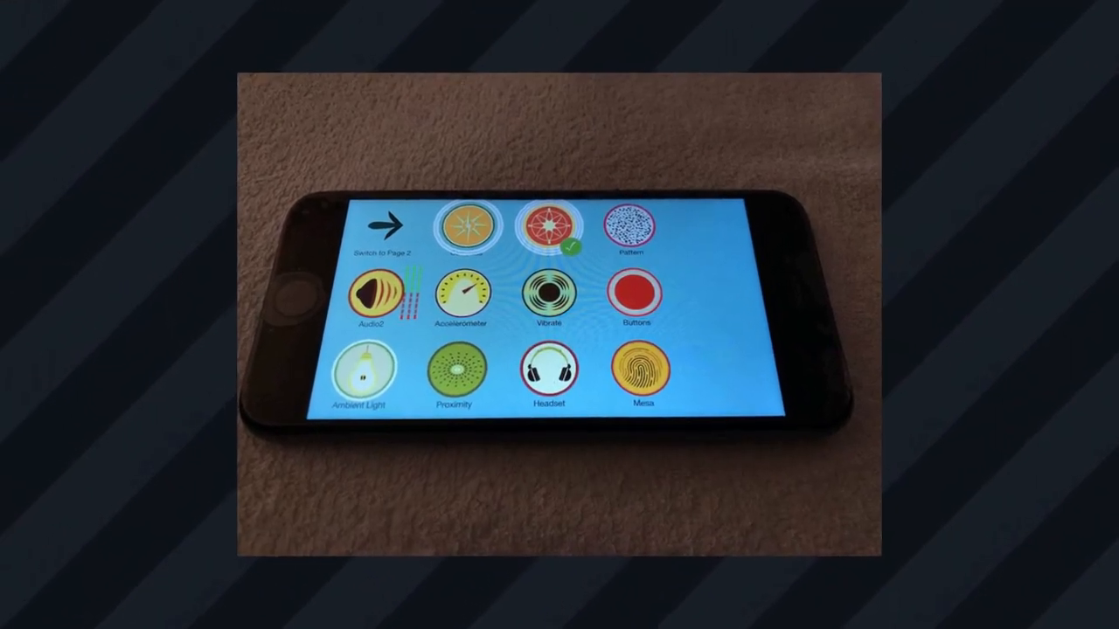
{"action": "left_click", "coordinate": [388, 221]}
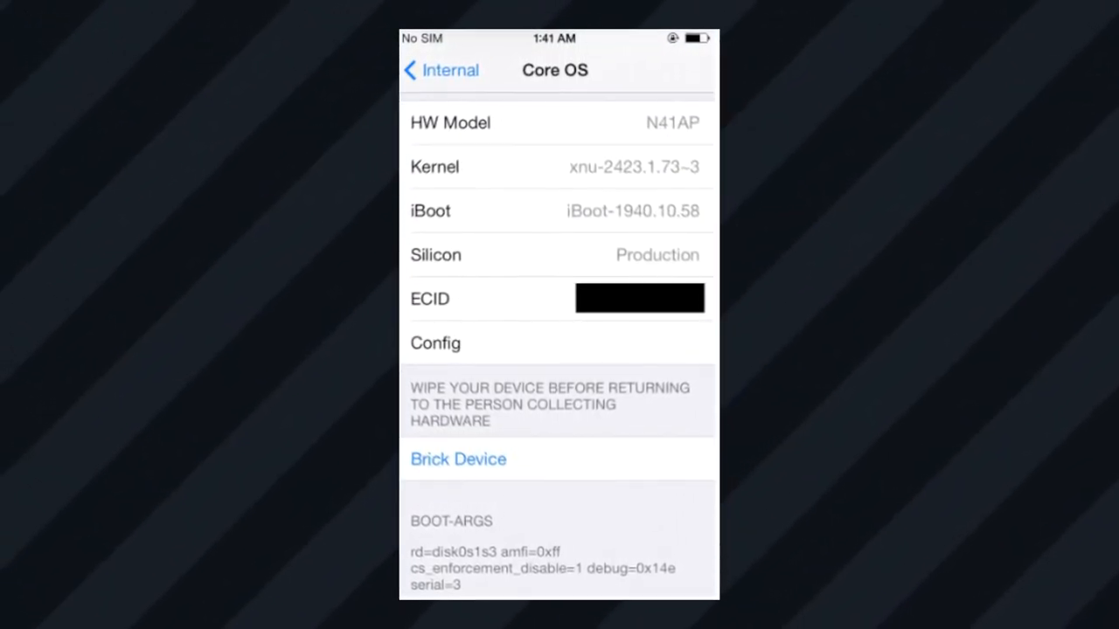
{"action": "left_click", "coordinate": [458, 458]}
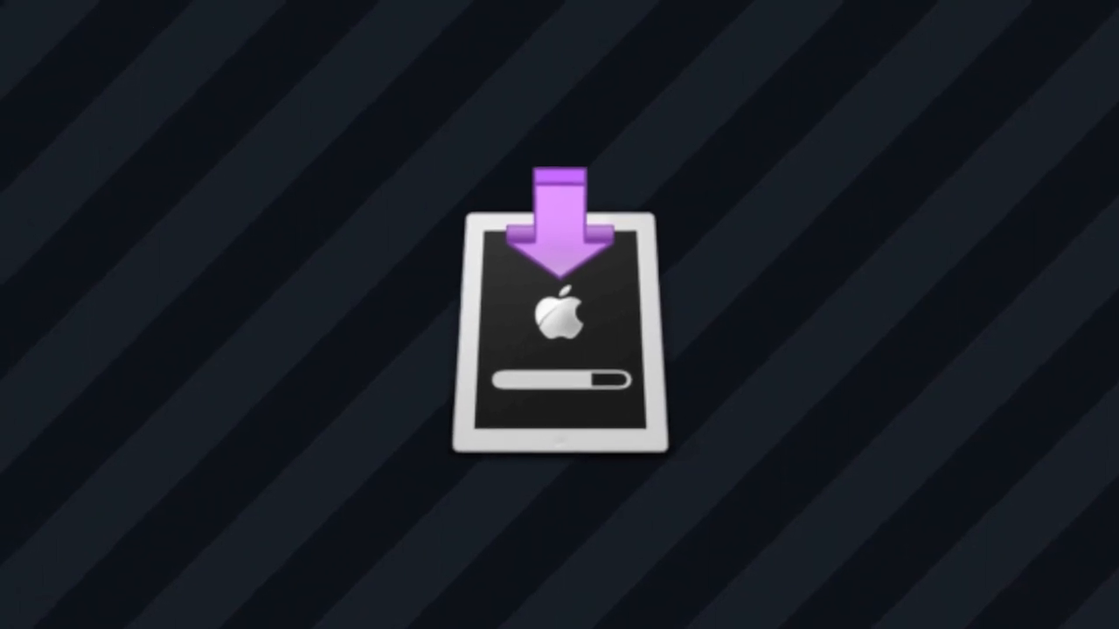